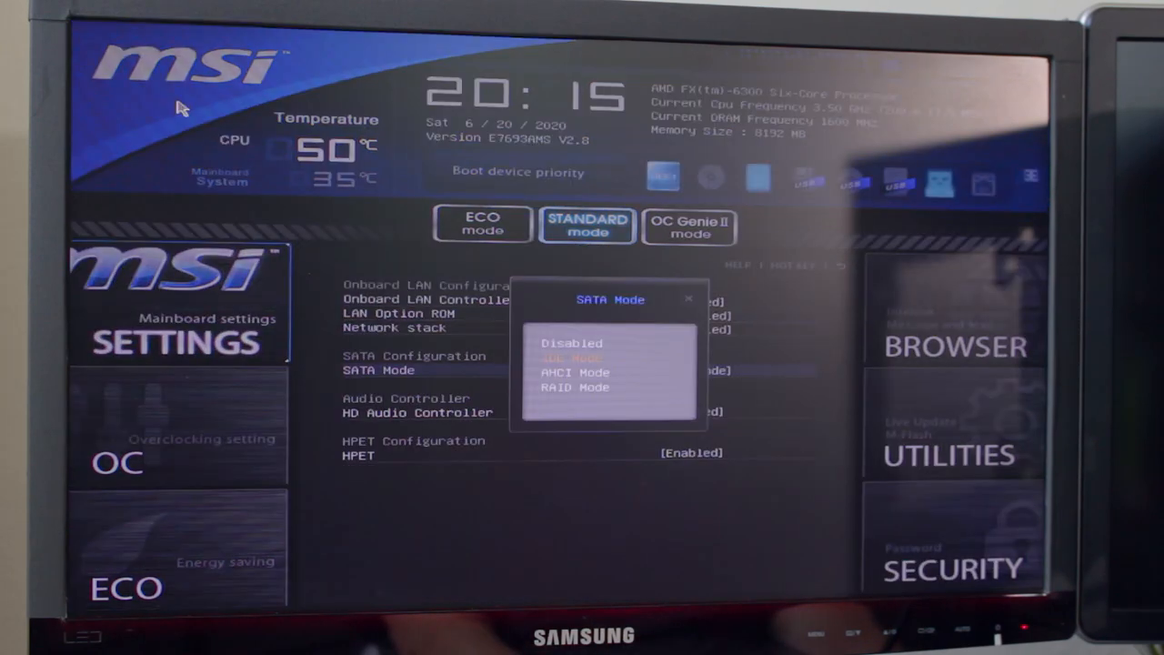
Set SATA Mode to AHCI Mode in the Integrated Peripherals settings
left_click(575, 371)
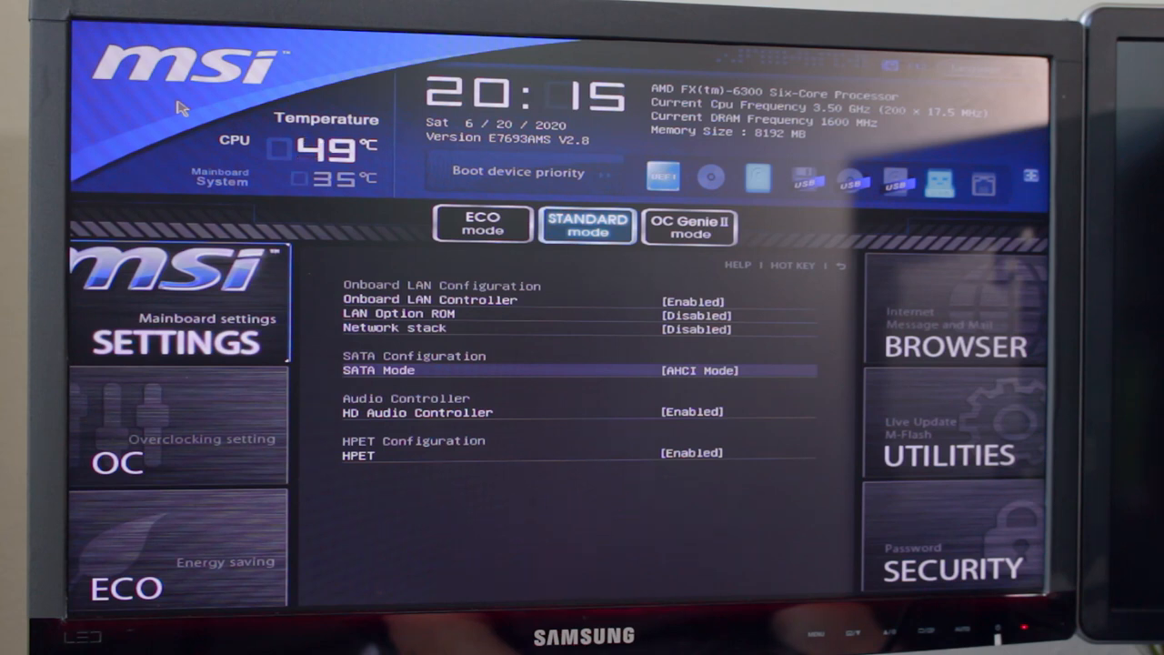